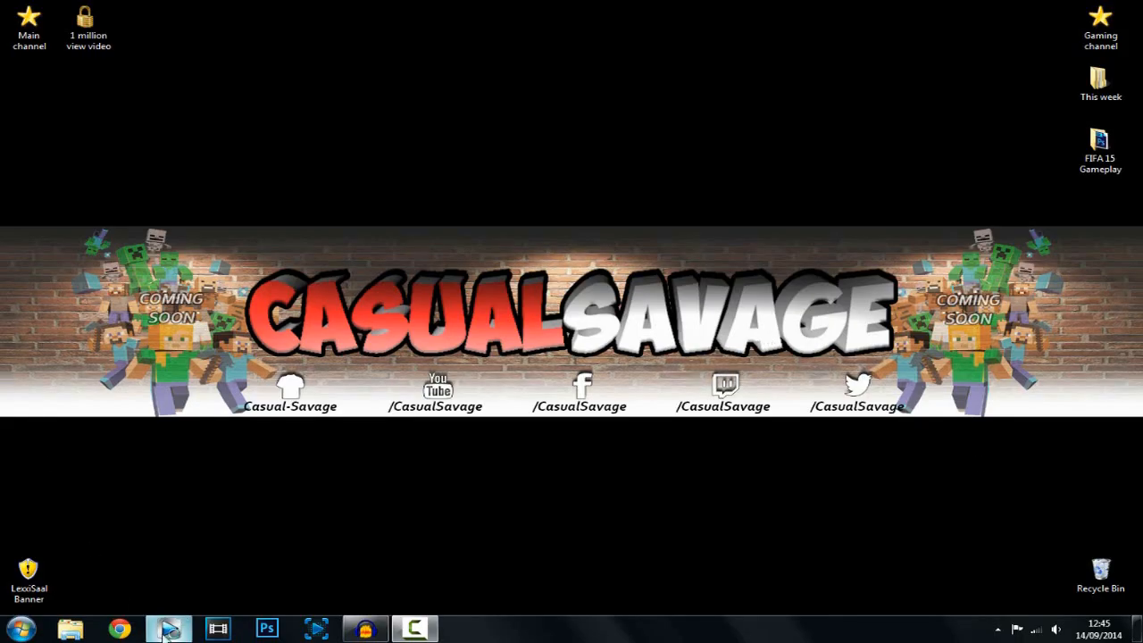
Launch Vegas Pro from the taskbar with the facecam clip and audio loaded.
{"action": "left_click", "coordinate": [169, 629]}
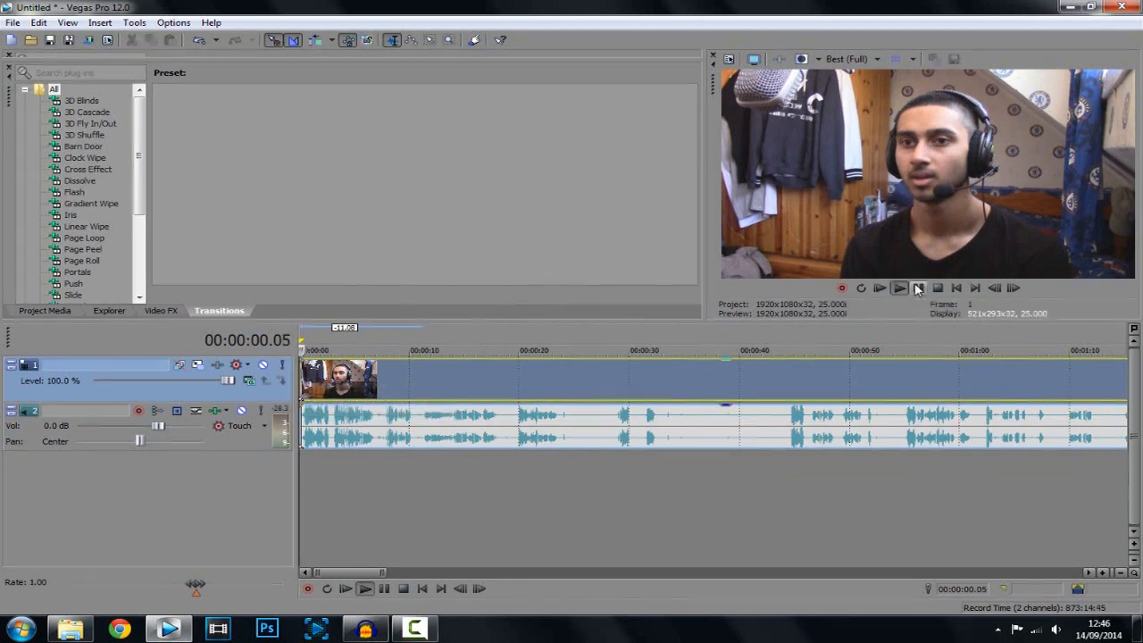
{"action": "left_click", "coordinate": [899, 287]}
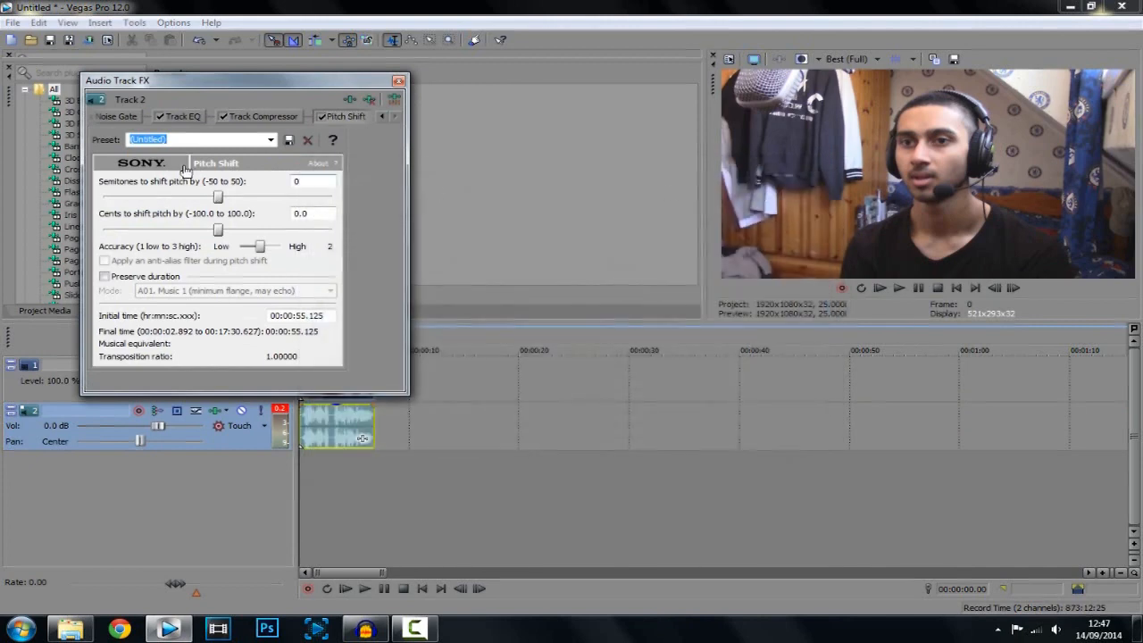
{"action": "mouse_move", "coordinate": [274, 223]}
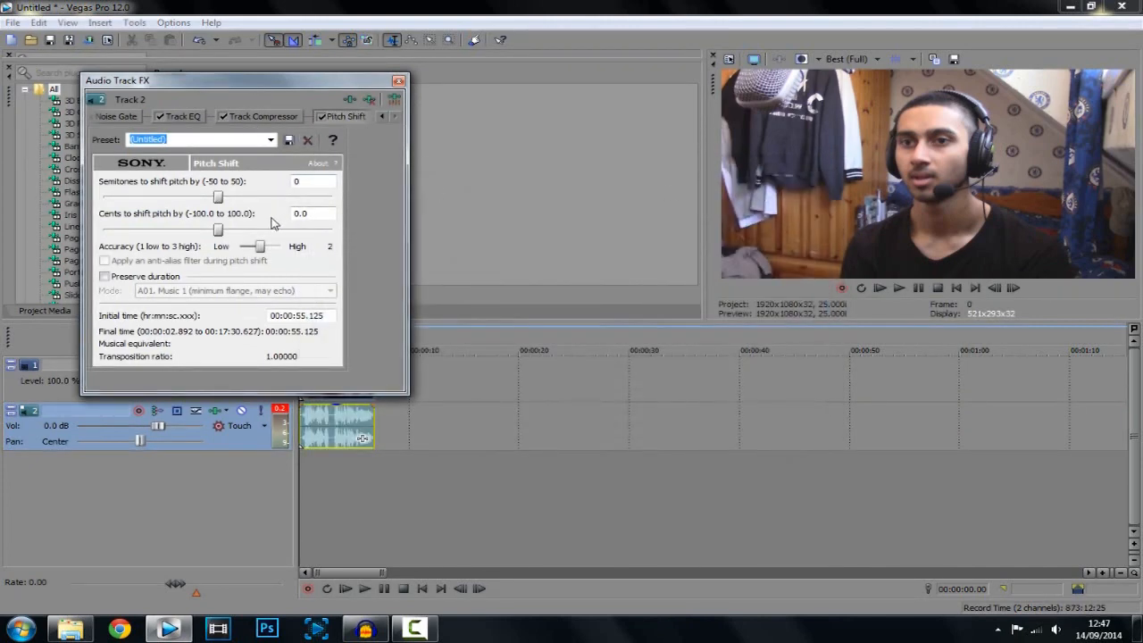
{"action": "mouse_move", "coordinate": [246, 187]}
{"action": "type", "text": "-7"}
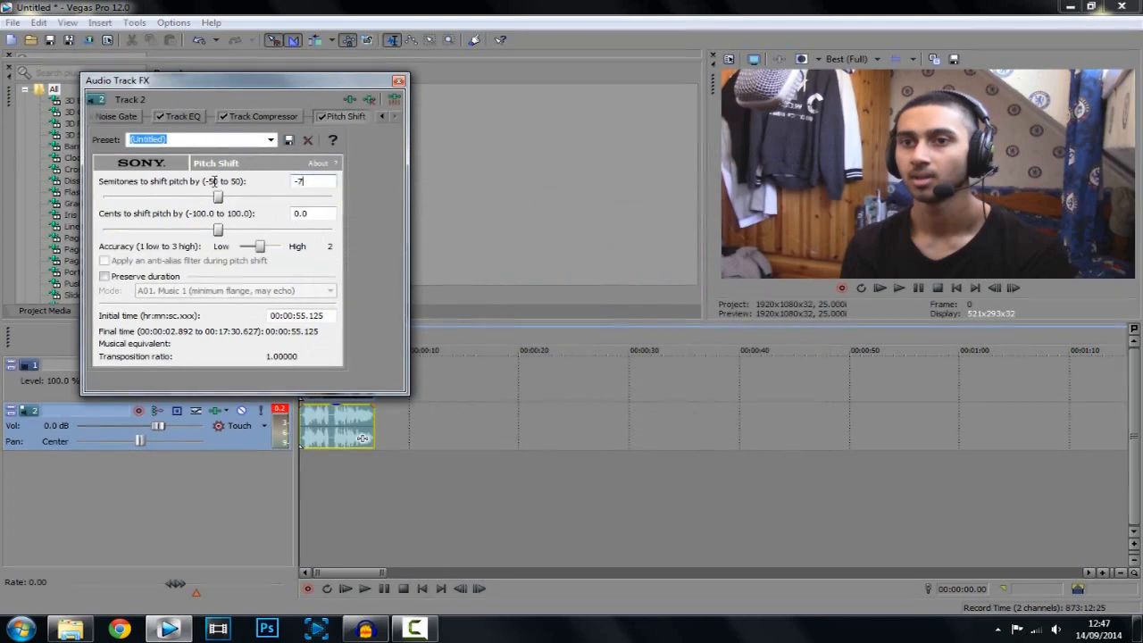
{"action": "mouse_move", "coordinate": [329, 208]}
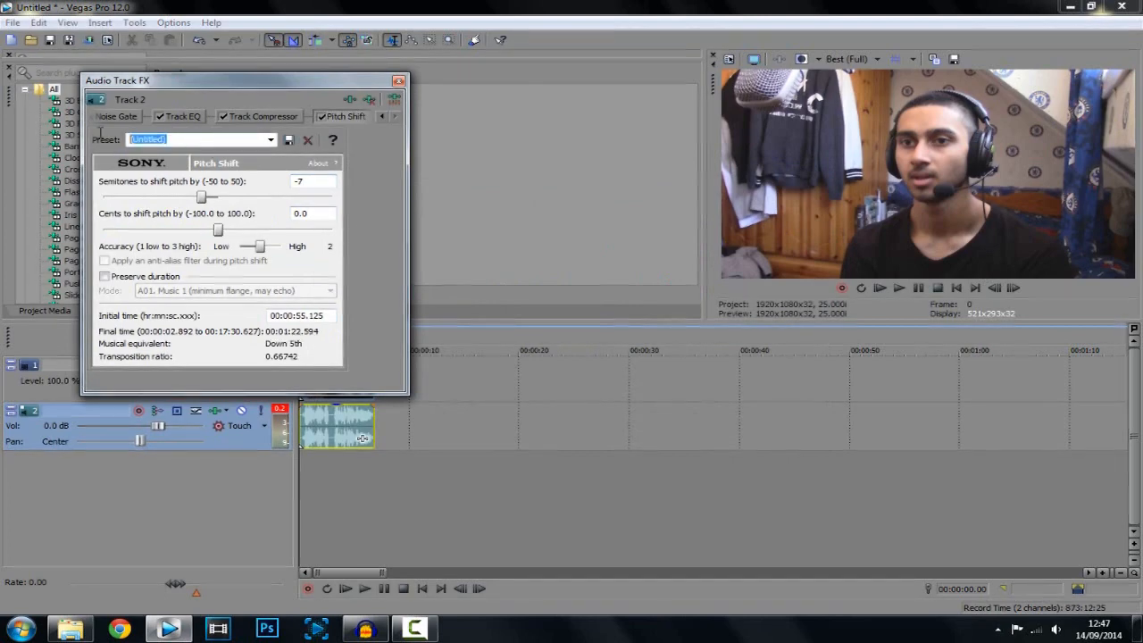
Save the -7 semitone pitch setting as a 'Deep voice' preset and select it.
{"action": "type", "text": "deep"}
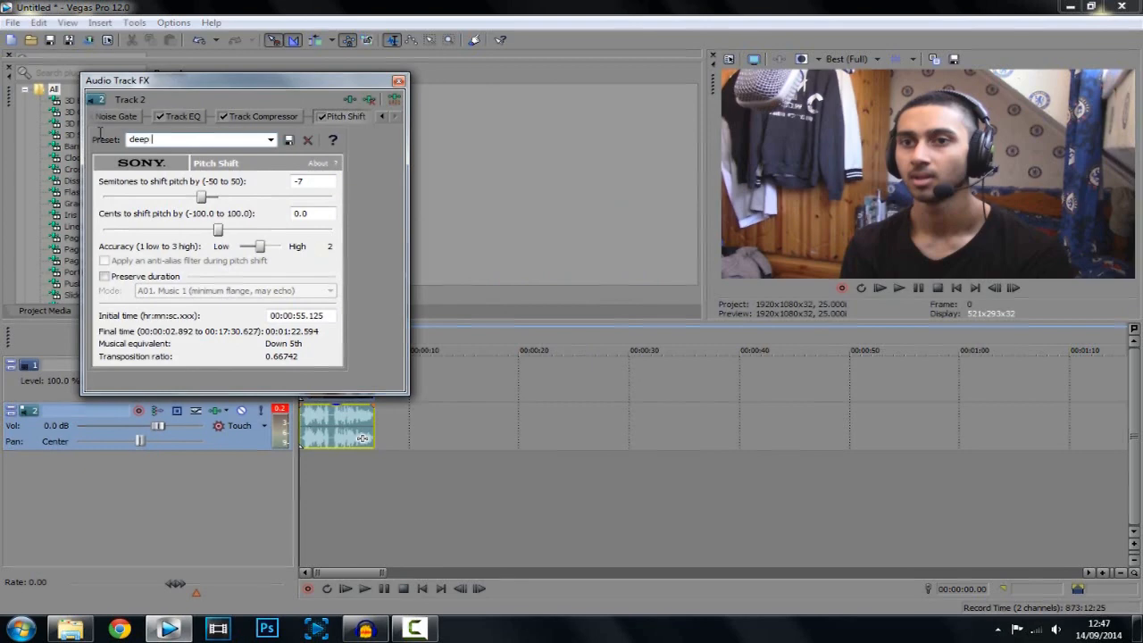
{"action": "left_click", "coordinate": [289, 139]}
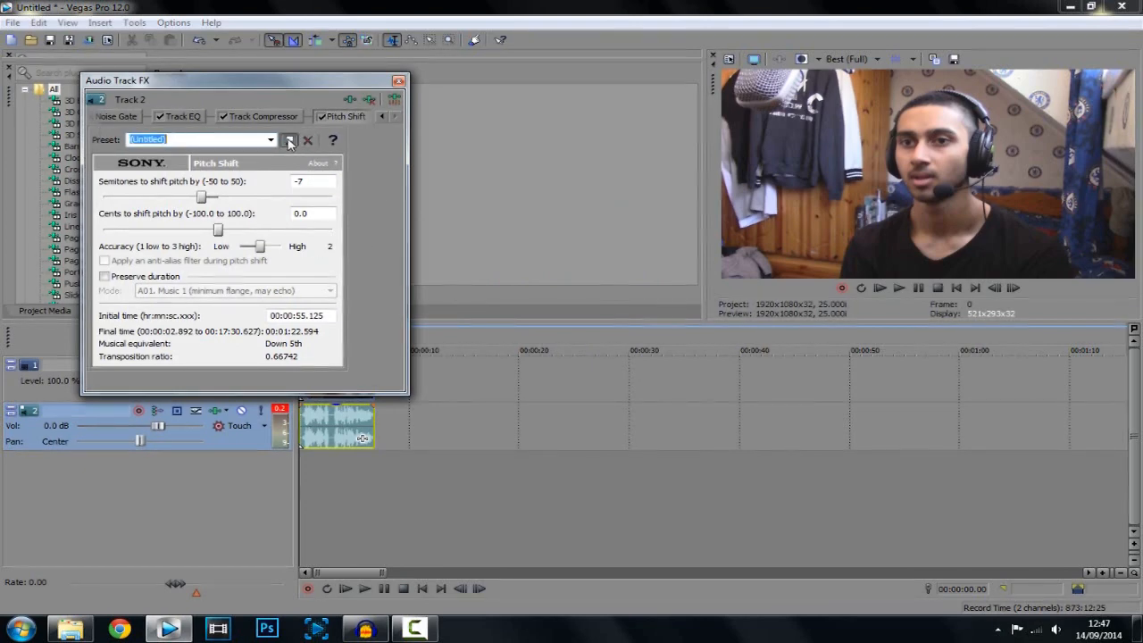
{"action": "left_click", "coordinate": [270, 139]}
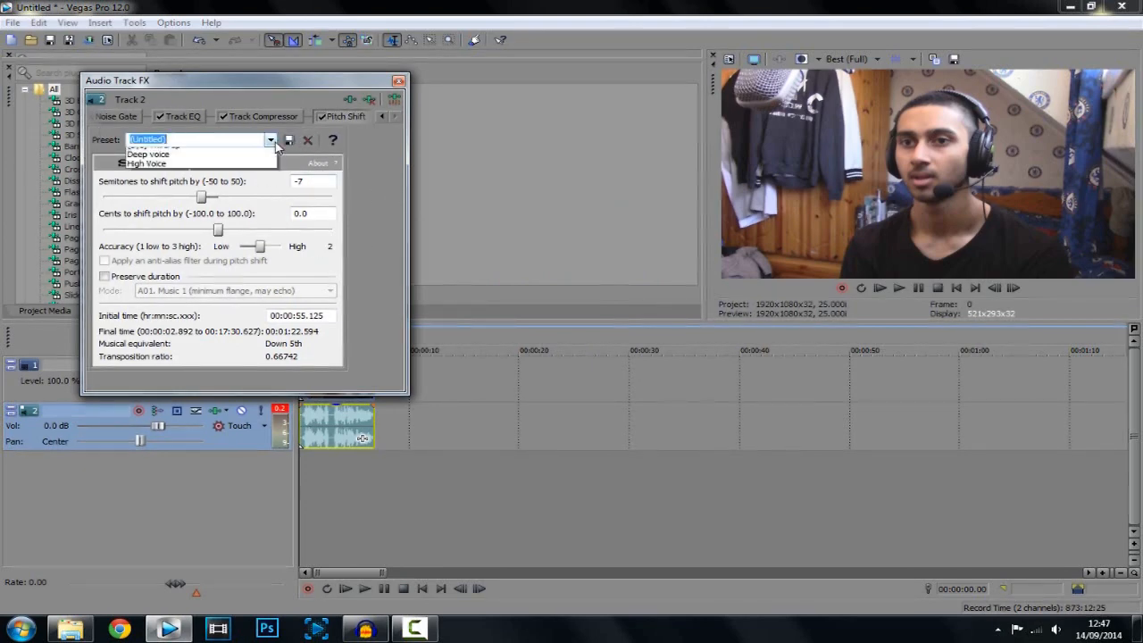
{"action": "left_click", "coordinate": [148, 154]}
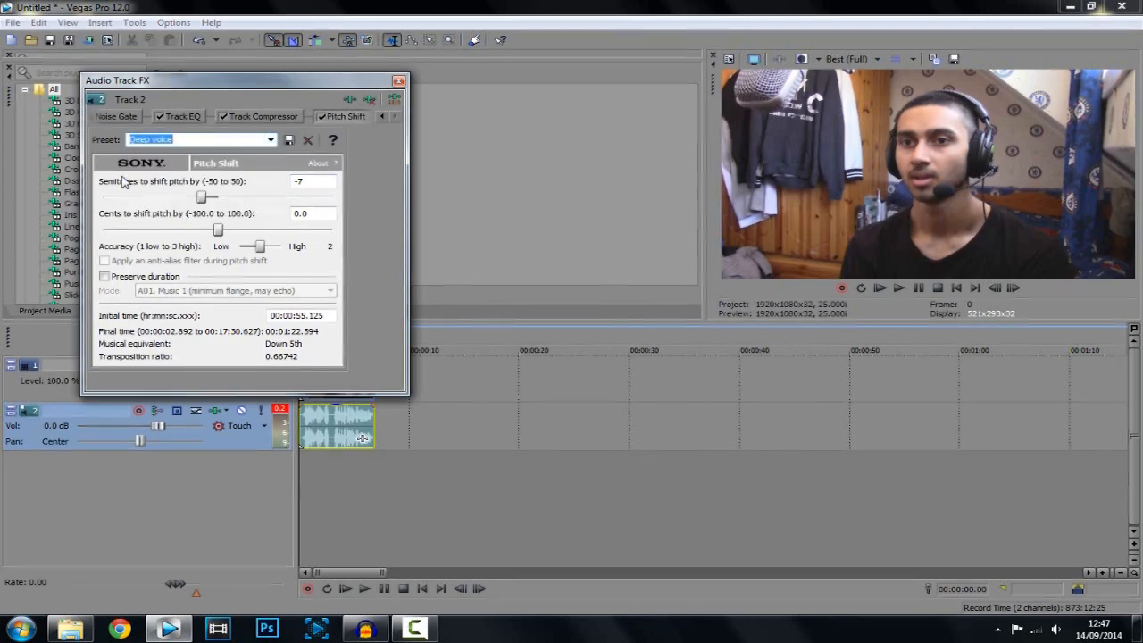
{"action": "mouse_move", "coordinate": [264, 210]}
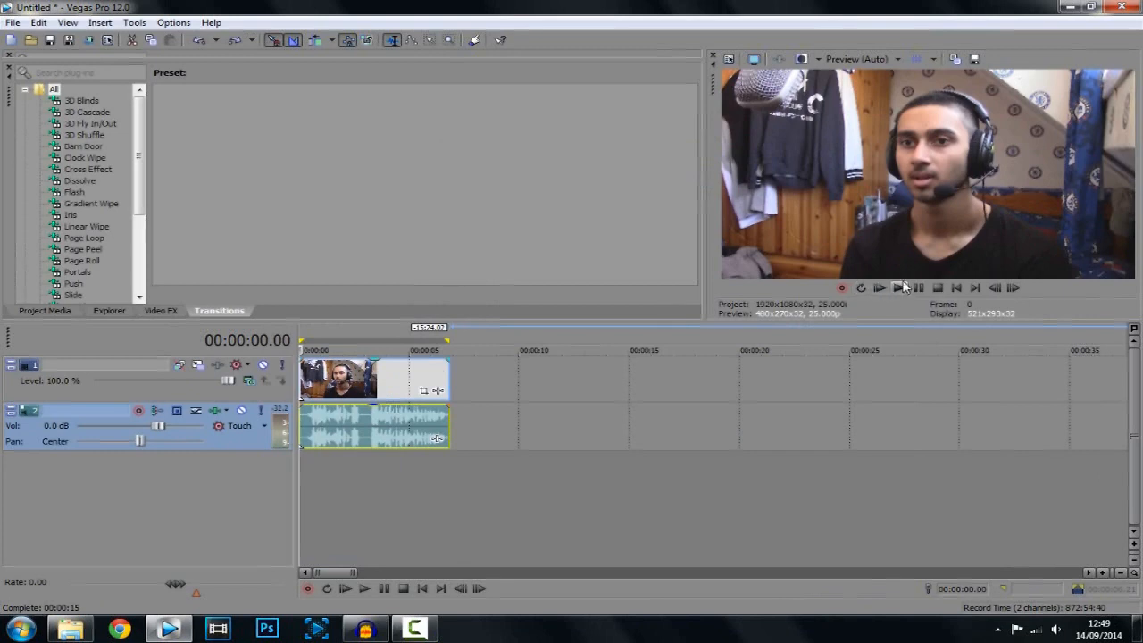
Play the project to hear the deep voice, then stop about two seconds in.
{"action": "left_click", "coordinate": [344, 588]}
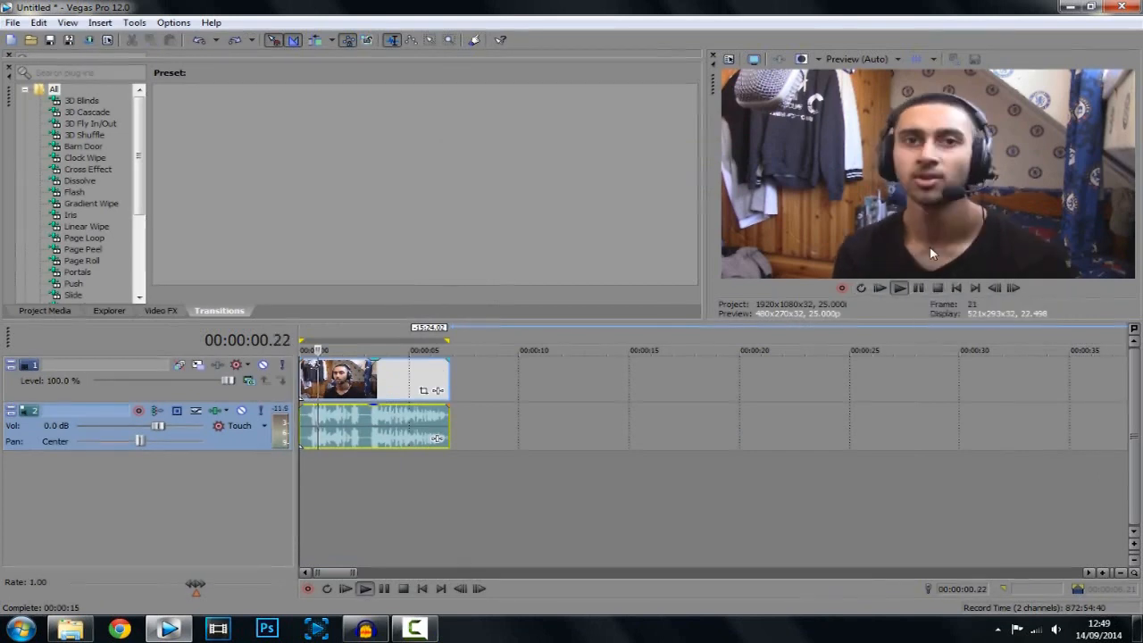
{"action": "left_click", "coordinate": [899, 288]}
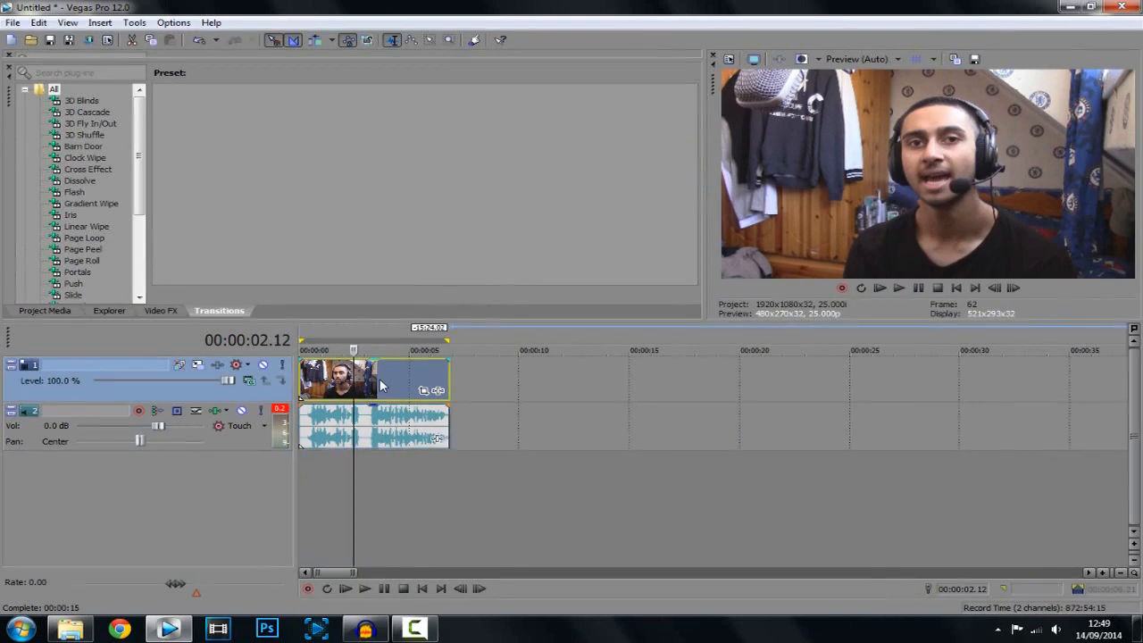
{"action": "mouse_move", "coordinate": [446, 382]}
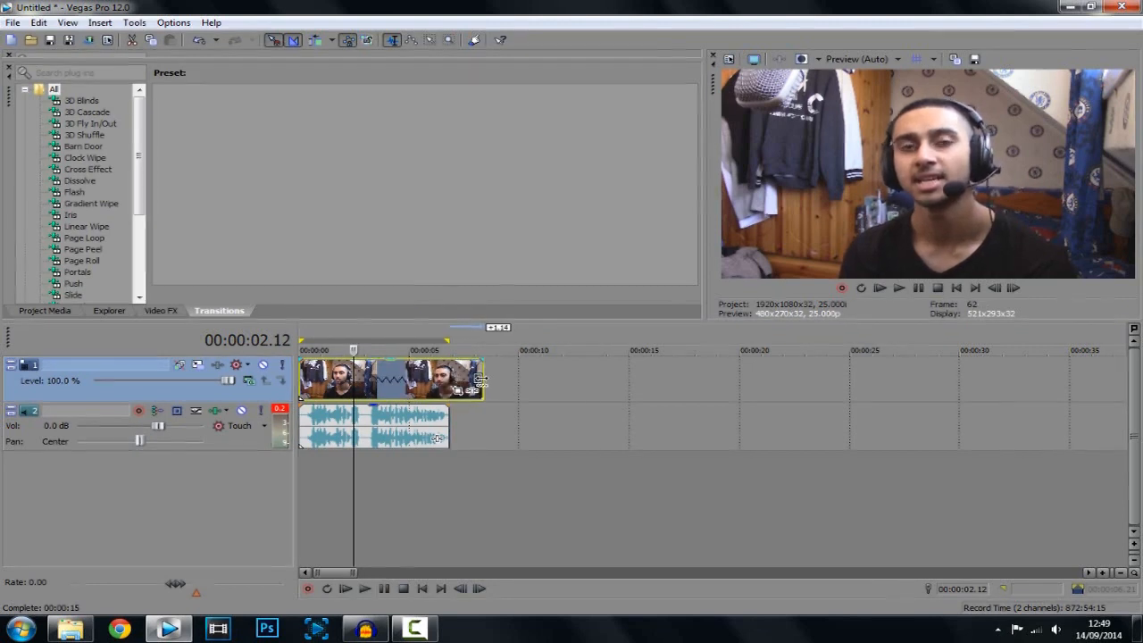
Play the stretched ten-second facecam clip from the start to check audio-video sync.
{"action": "left_click", "coordinate": [918, 287]}
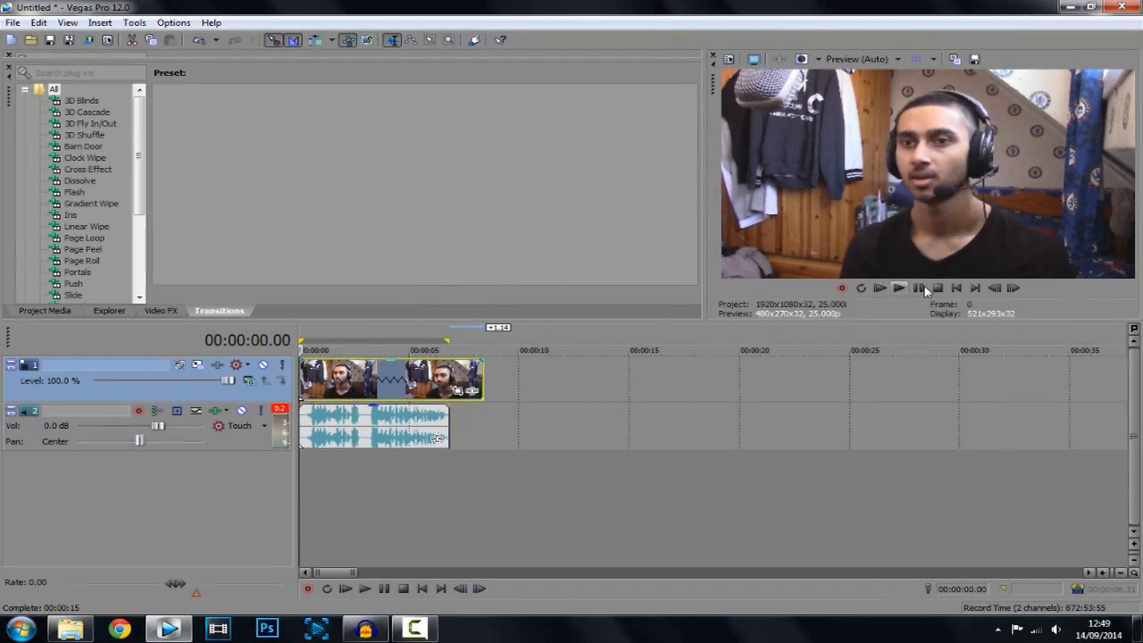
{"action": "mouse_move", "coordinate": [918, 287]}
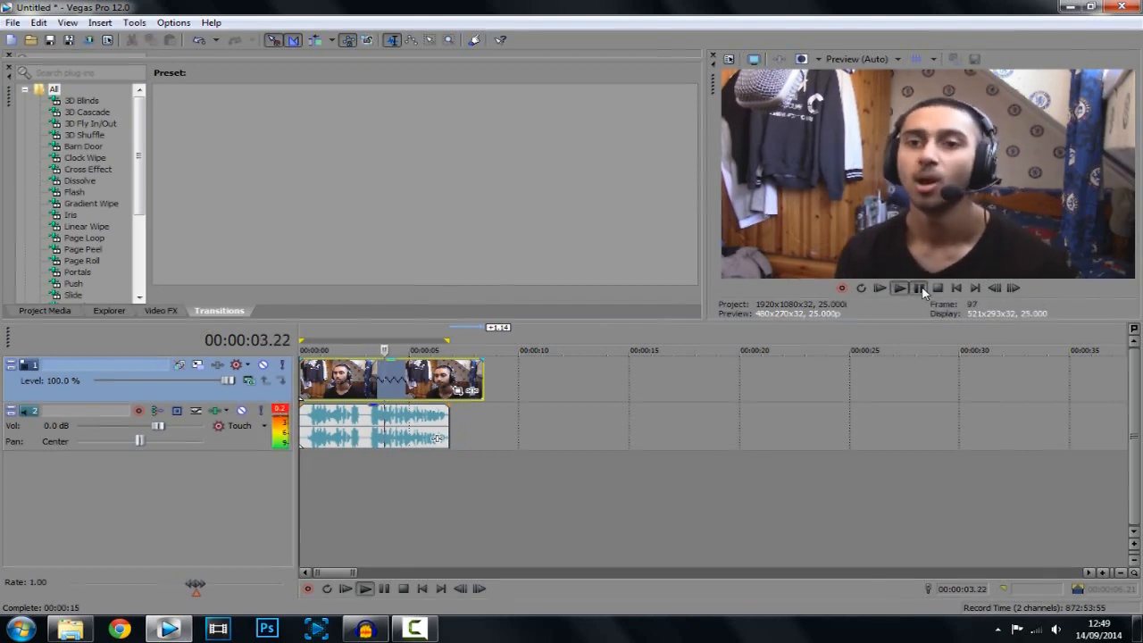
{"action": "left_click", "coordinate": [900, 287]}
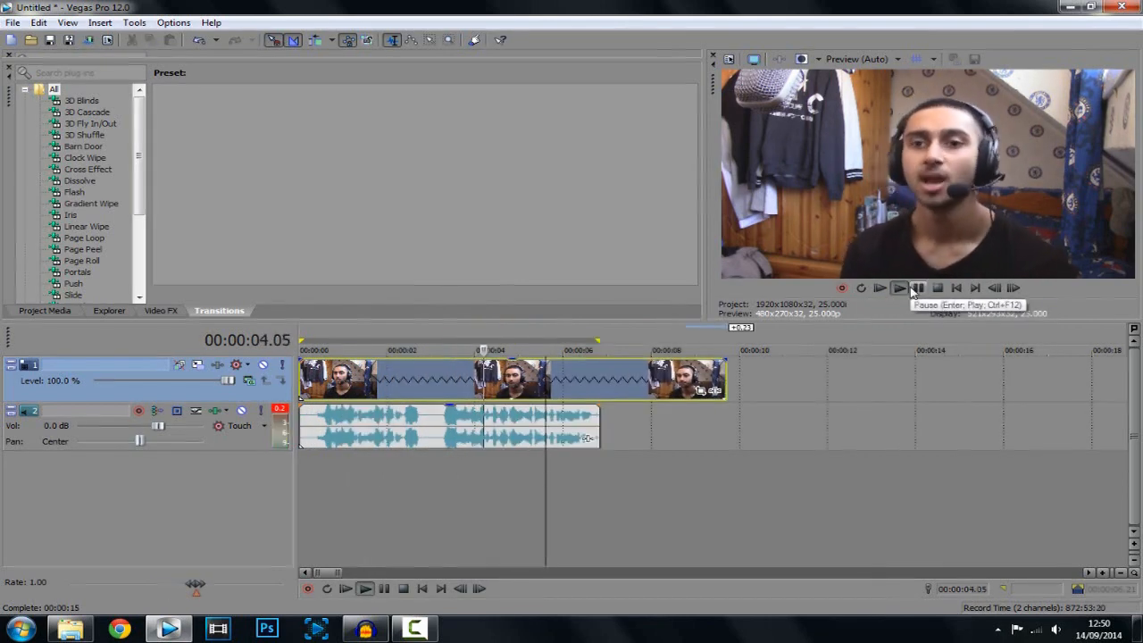
{"action": "left_click", "coordinate": [918, 288]}
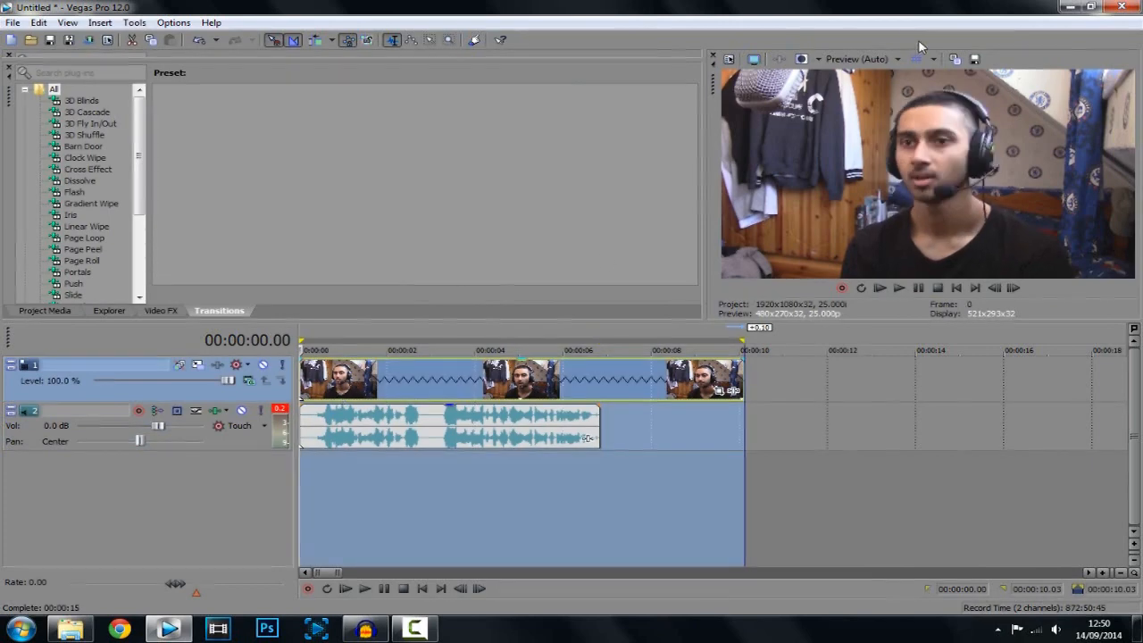
Switch preview quality to Best (Full) at 1920x1080.
{"action": "left_click", "coordinate": [858, 59]}
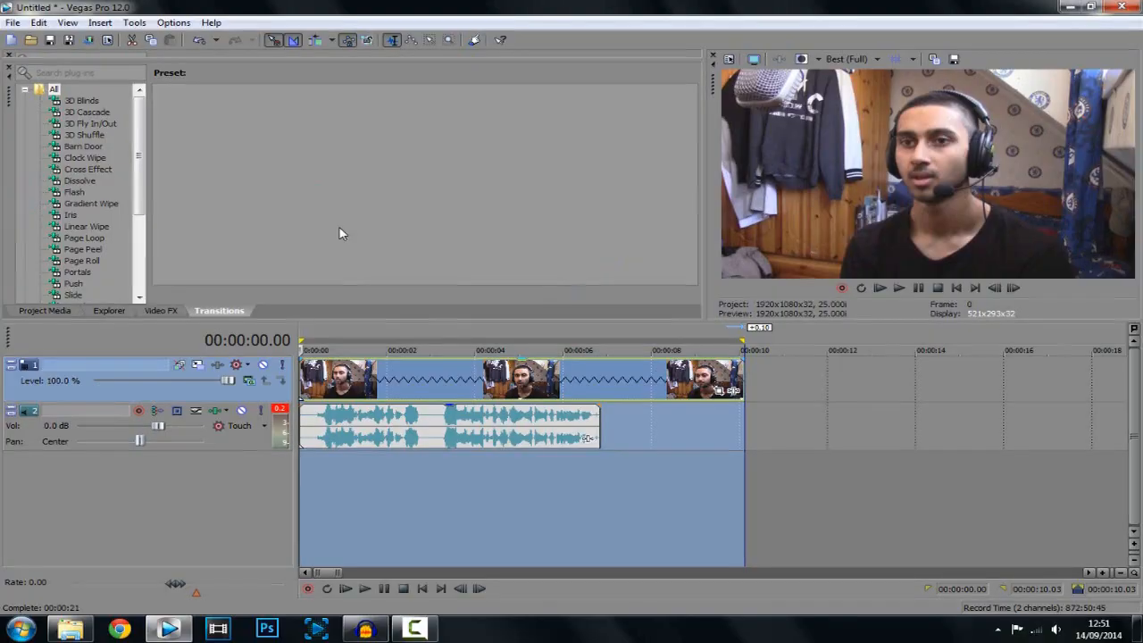